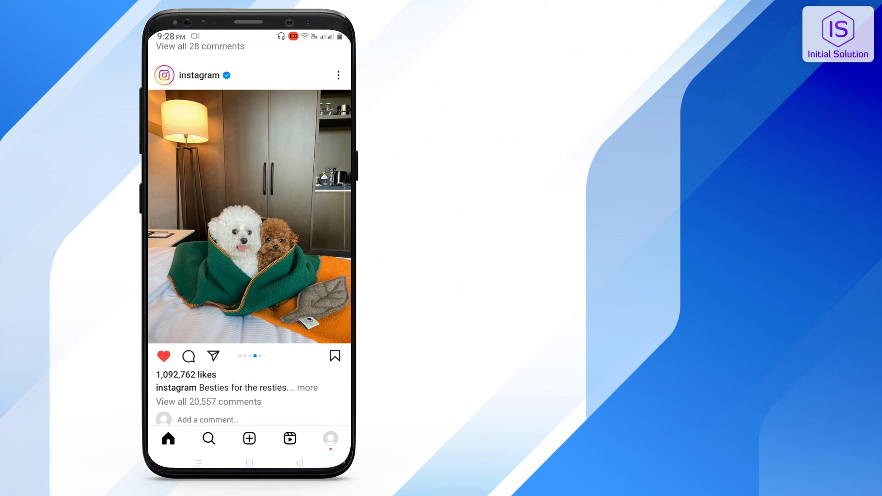
- Go from your profile through Settings and privacy to the Notifications page
left_click(330, 439)
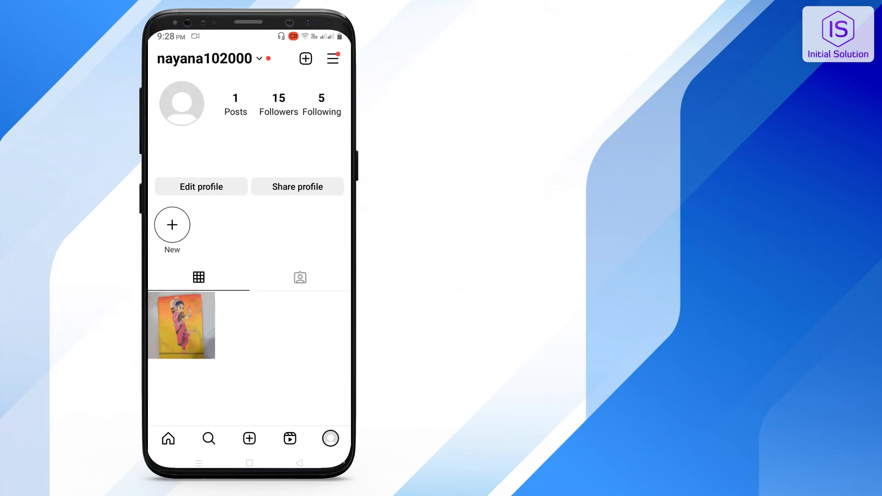
left_click(333, 59)
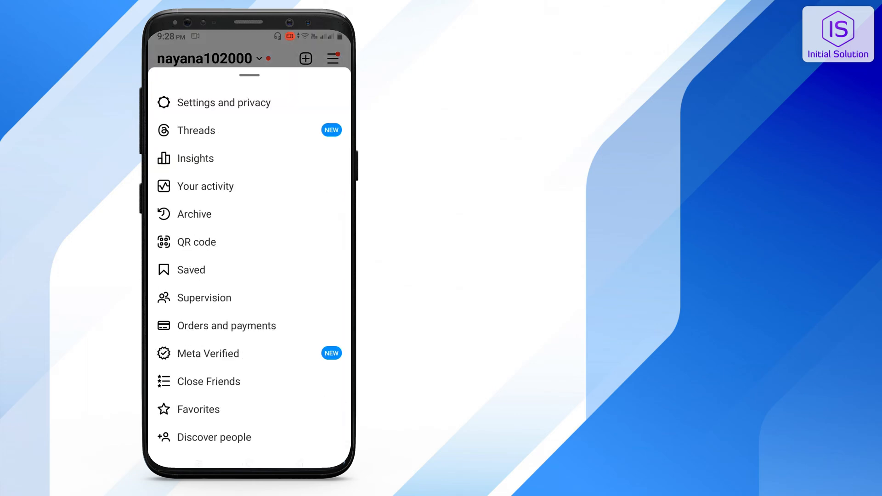
left_click(224, 102)
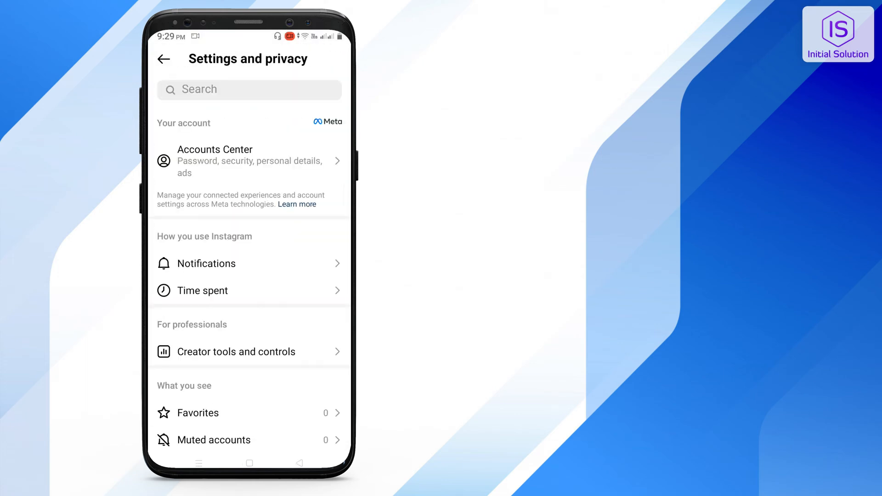
left_click(206, 264)
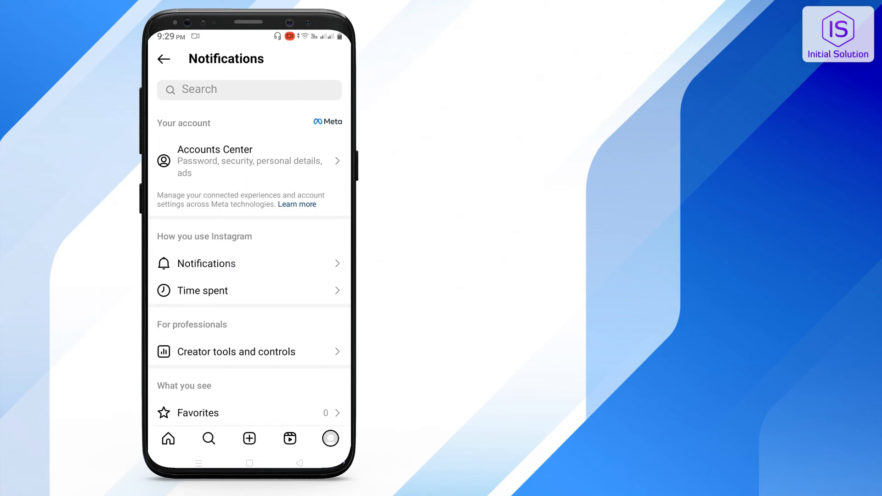
- Set Messages notifications to 'From primary and general' after briefly viewing Shopping
left_click(206, 263)
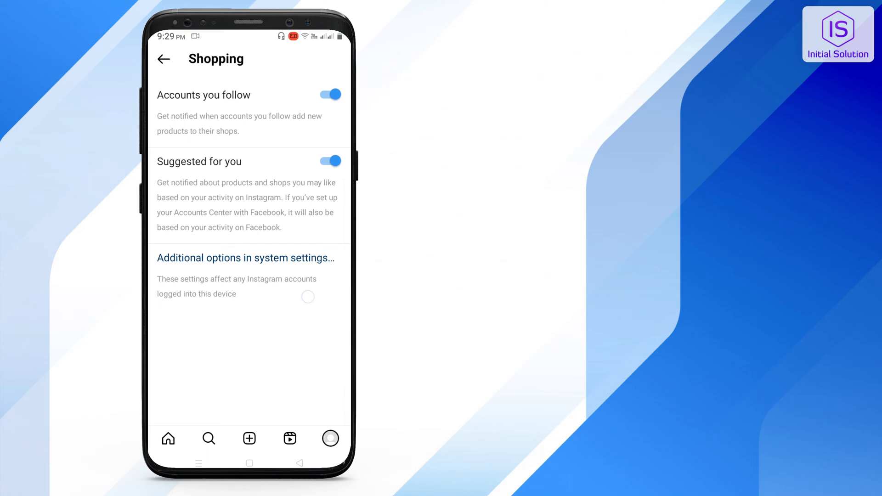
left_click(164, 59)
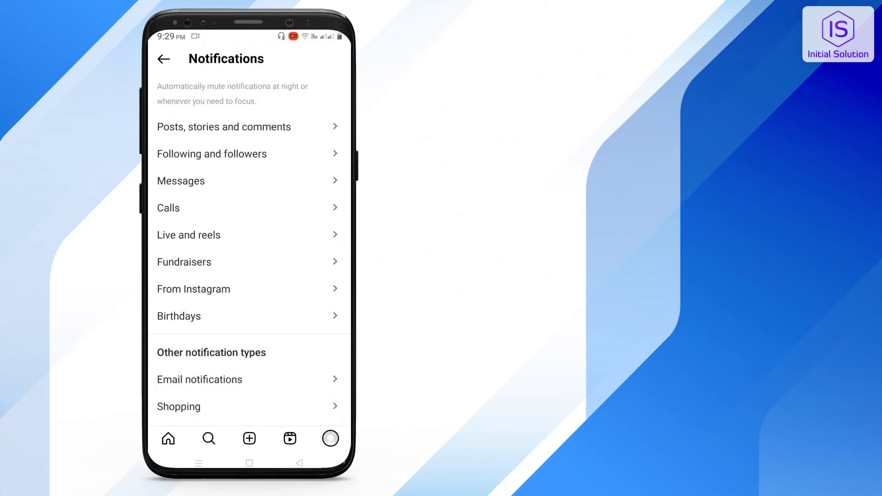
left_click(180, 180)
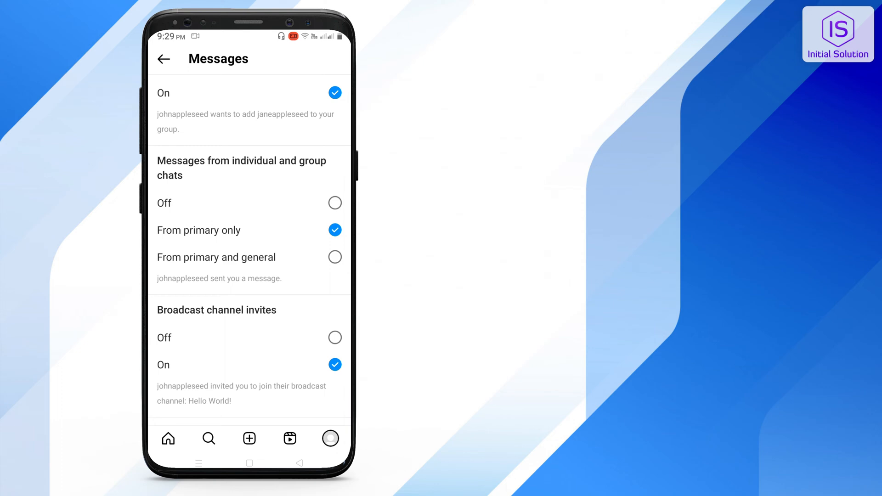
left_click(335, 257)
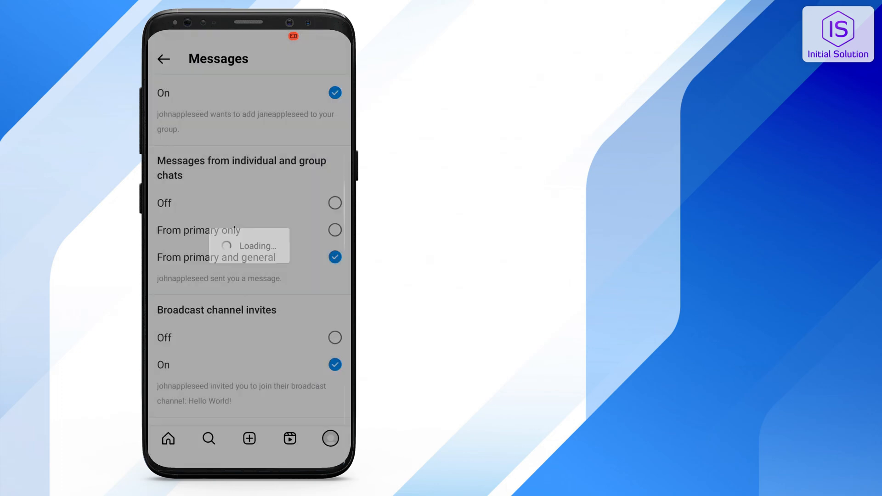
left_click(164, 59)
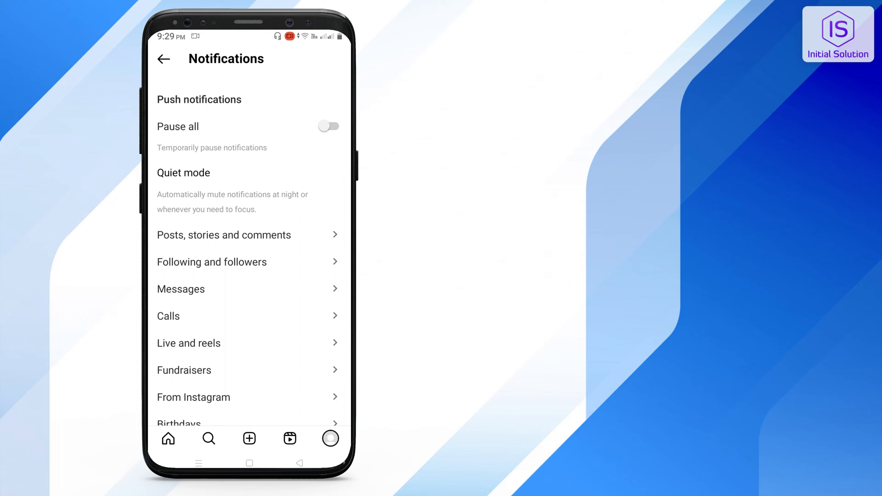
- Turn on 'Pause all' for push notifications and go to the home screen
left_click(329, 126)
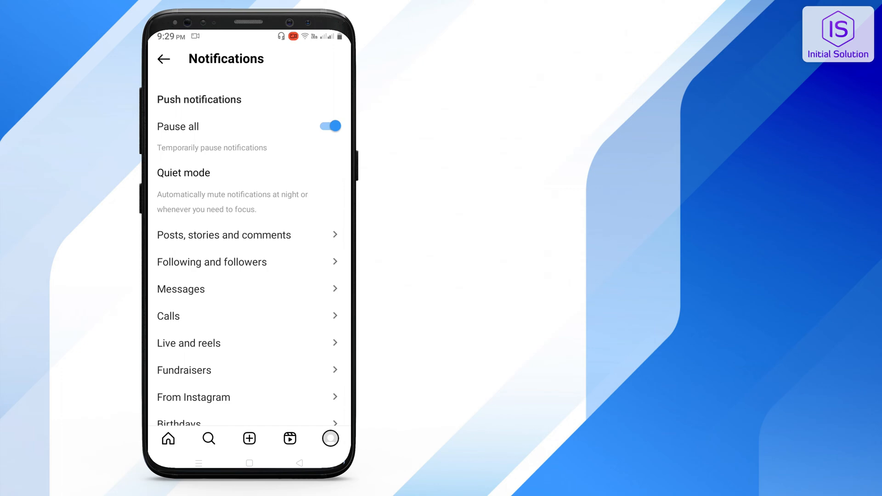
left_click(330, 125)
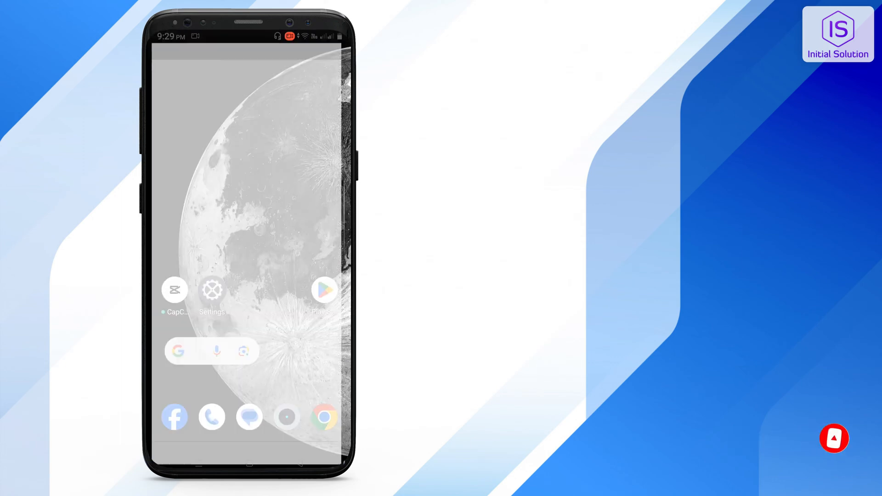
- Reach Instagram's notification controls via Settings, Apps & notifications, and Instagram's app info
left_click(212, 291)
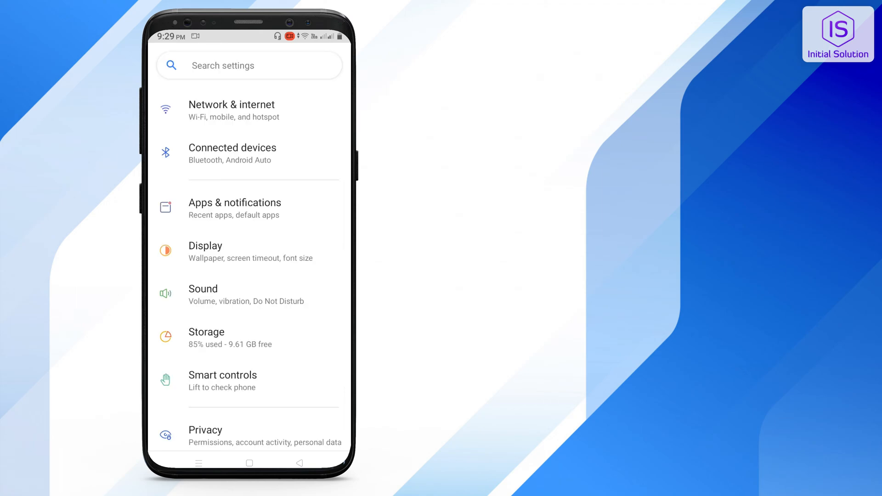
left_click(235, 208)
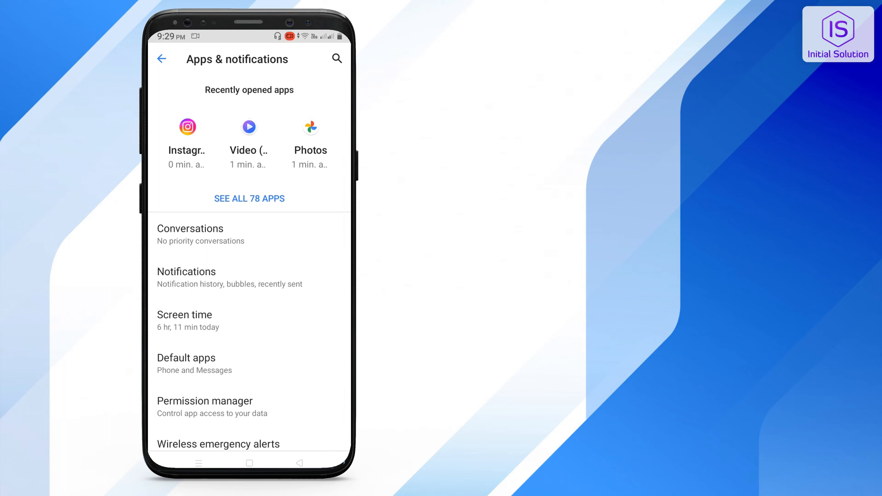
left_click(187, 139)
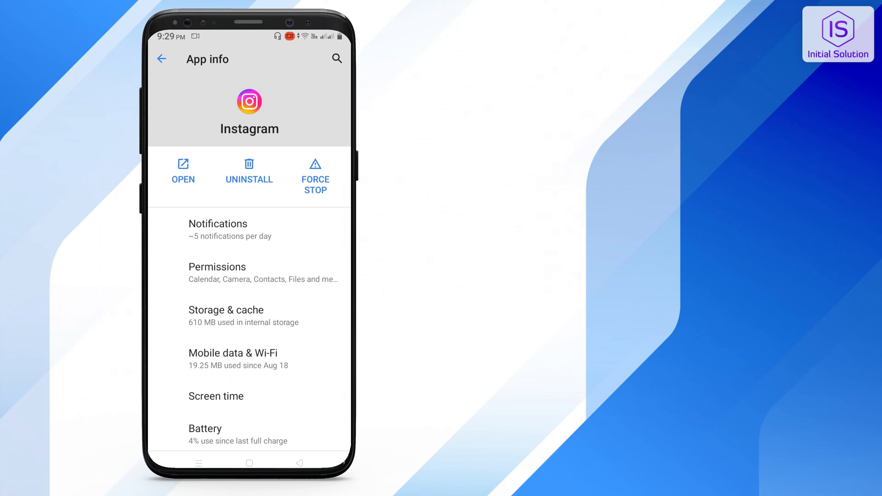
left_click(218, 229)
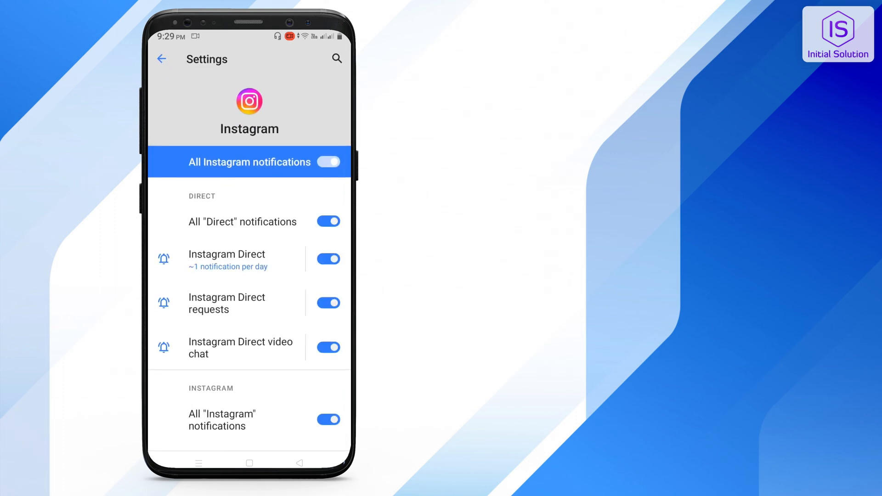
- Toggle the 'All Instagram notifications' switch off, then back on
left_click(328, 162)
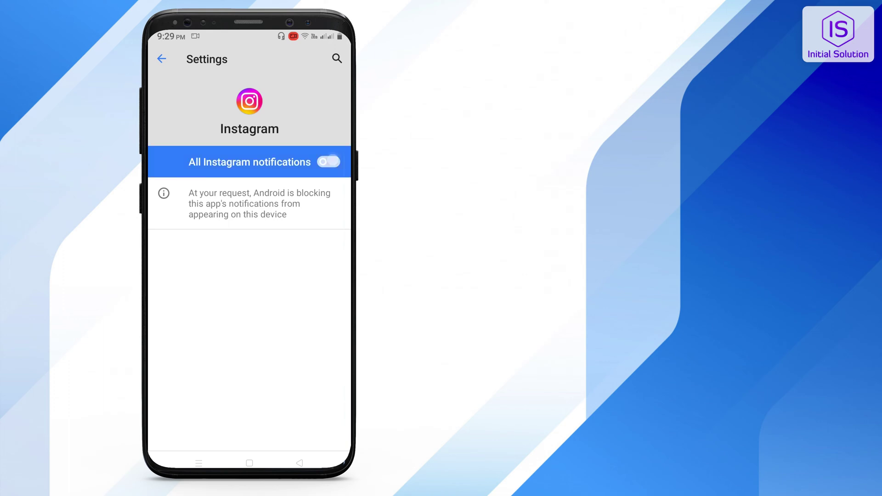
left_click(328, 162)
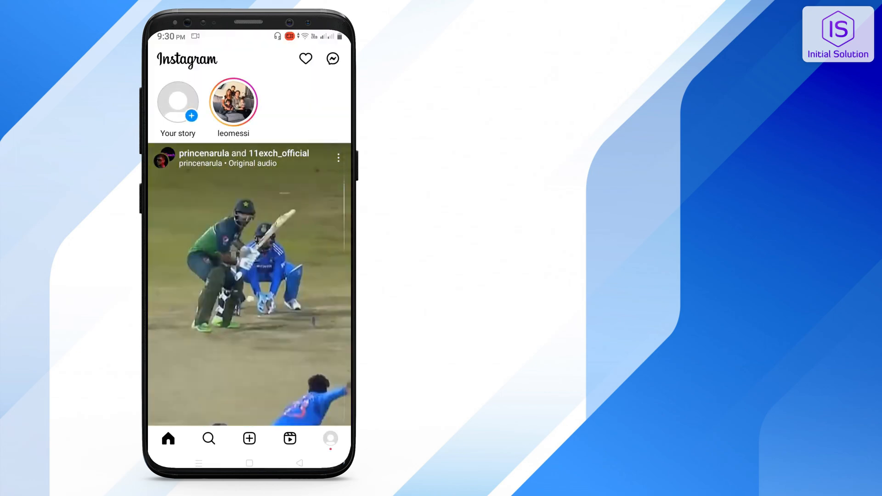
- Scroll the home feed past the 'You're all caught up' message
scroll("down", 3)
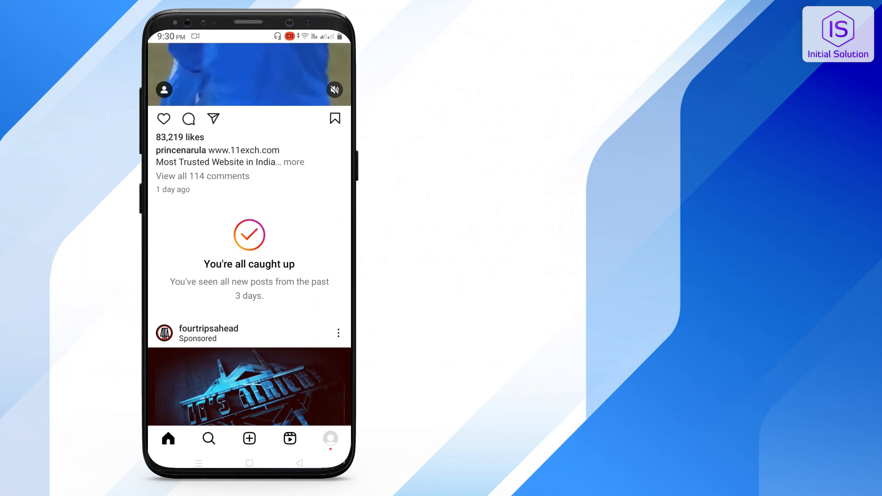
scroll("down", 3)
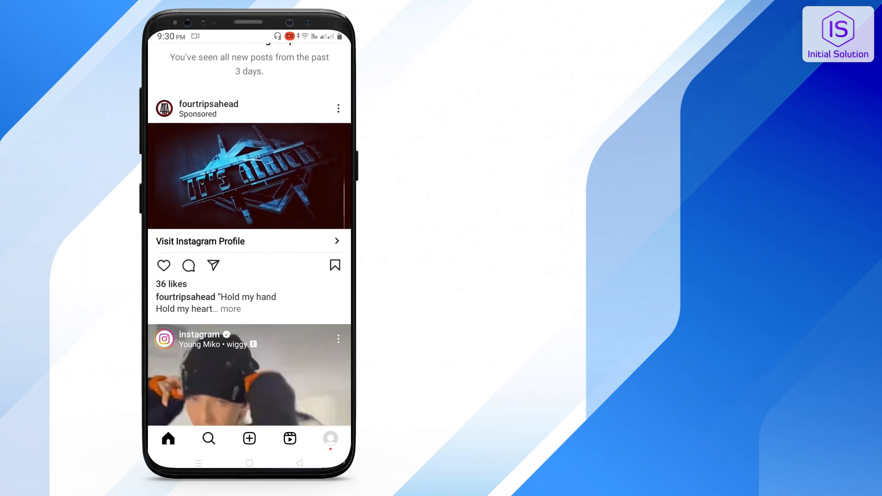